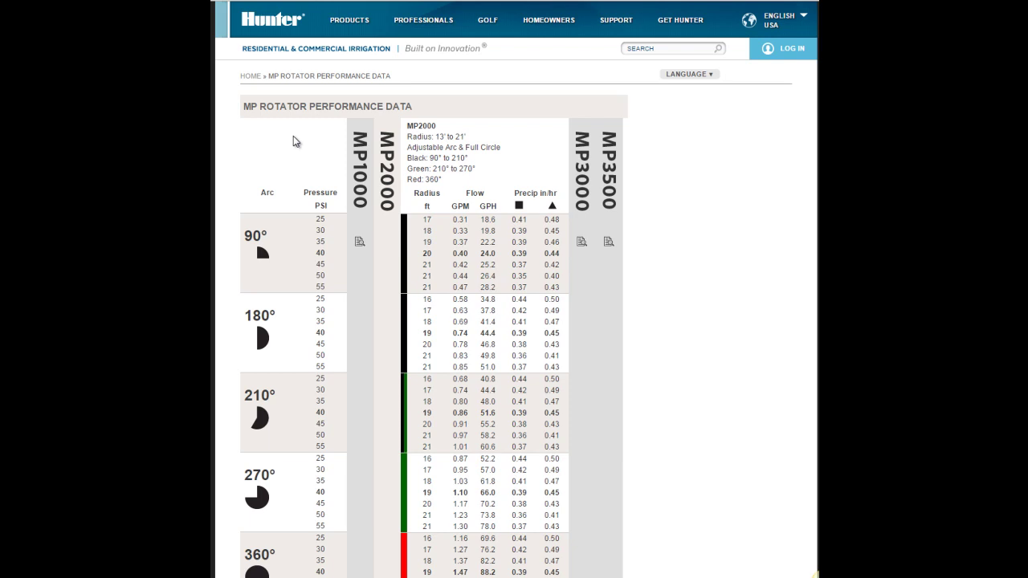
mouse_move(364, 155)
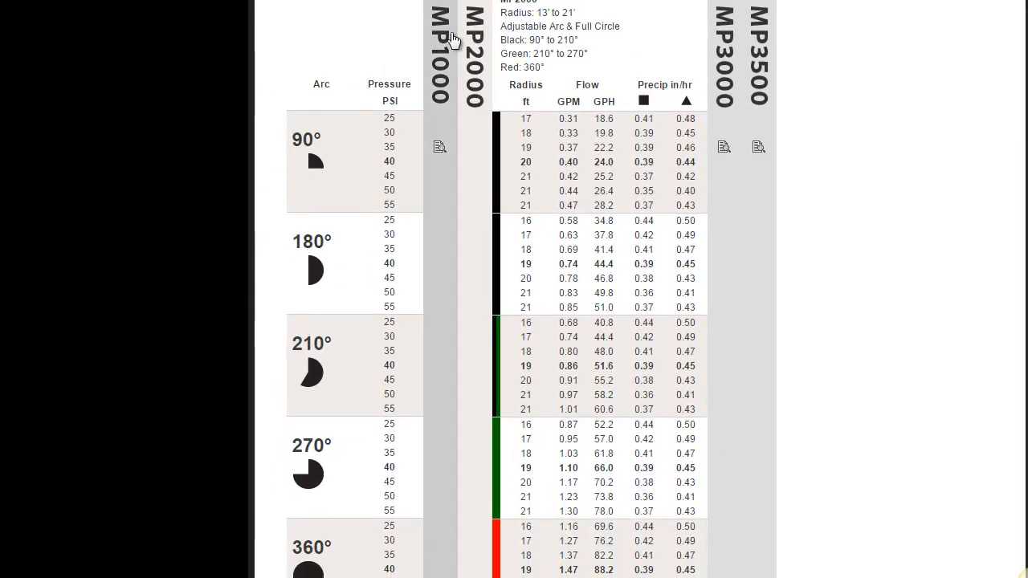
Step: Page the performance table through MP3000 and MP3500, ending on the MP1000 data
left_click(439, 52)
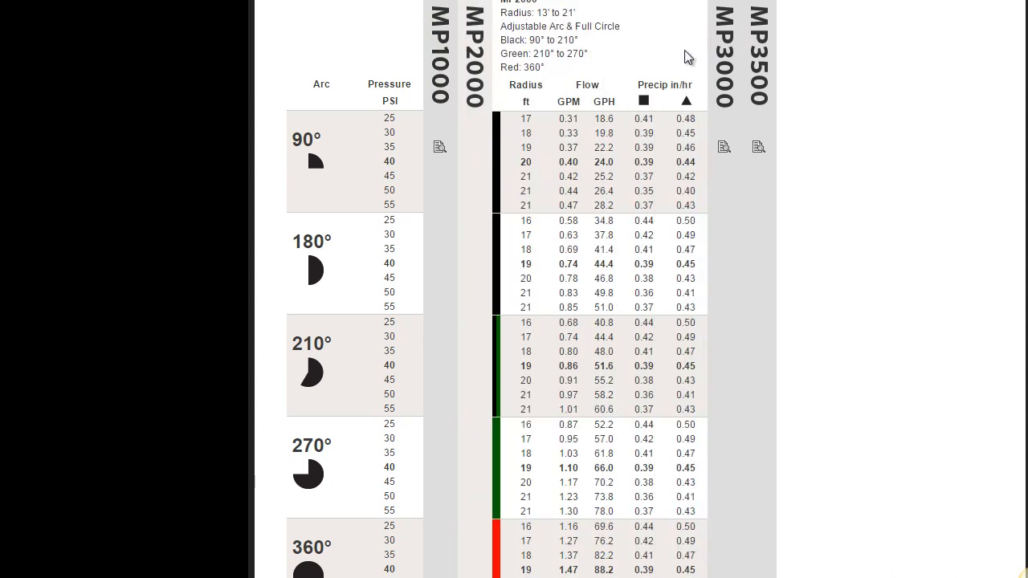
mouse_move(582, 17)
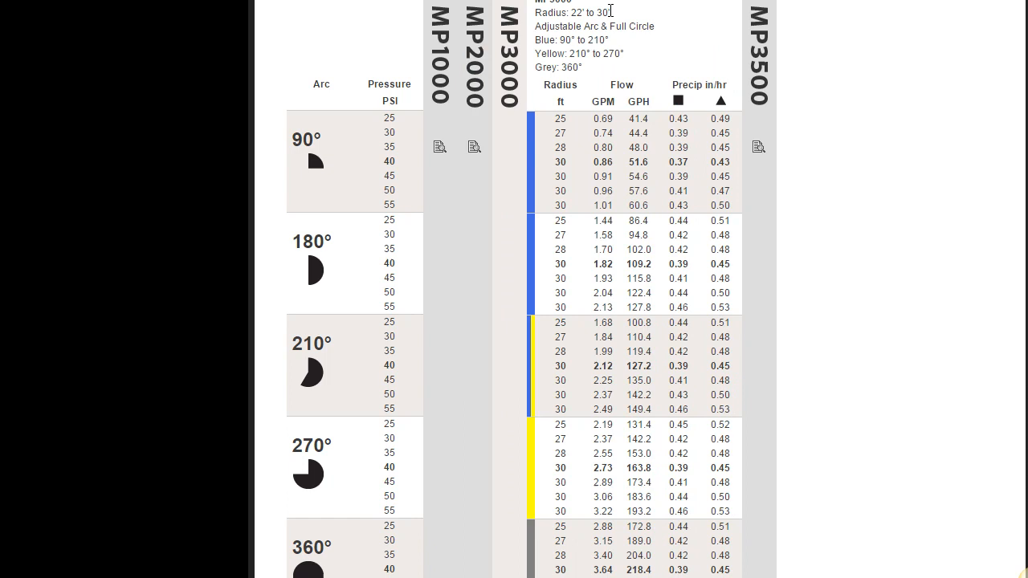
left_click(507, 146)
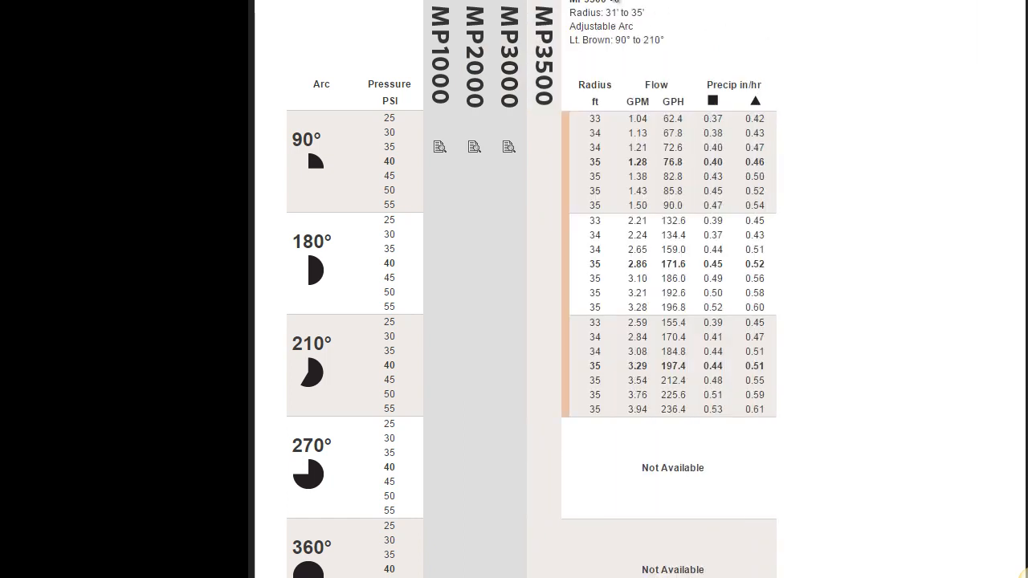
left_click(439, 28)
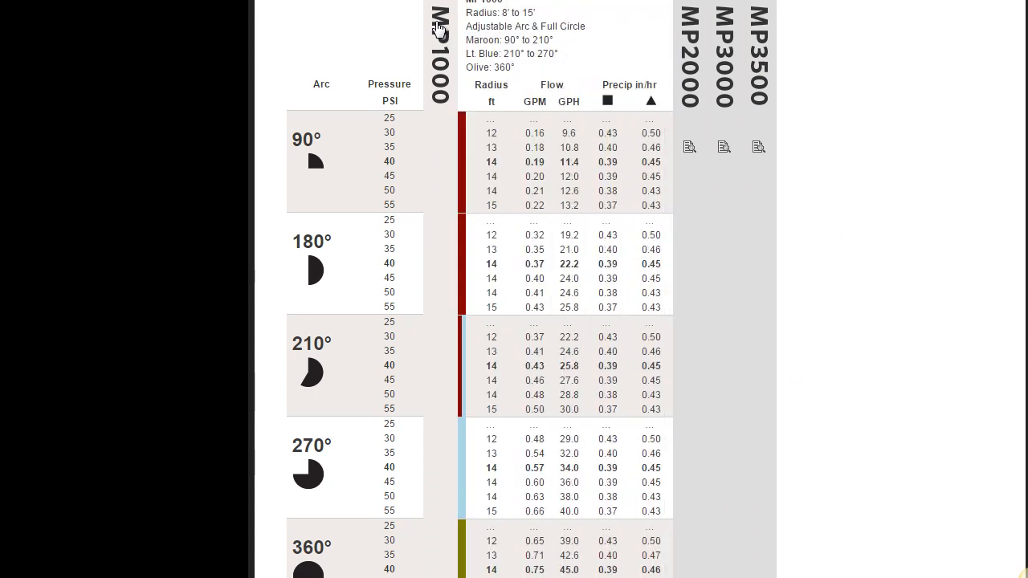
mouse_move(313, 66)
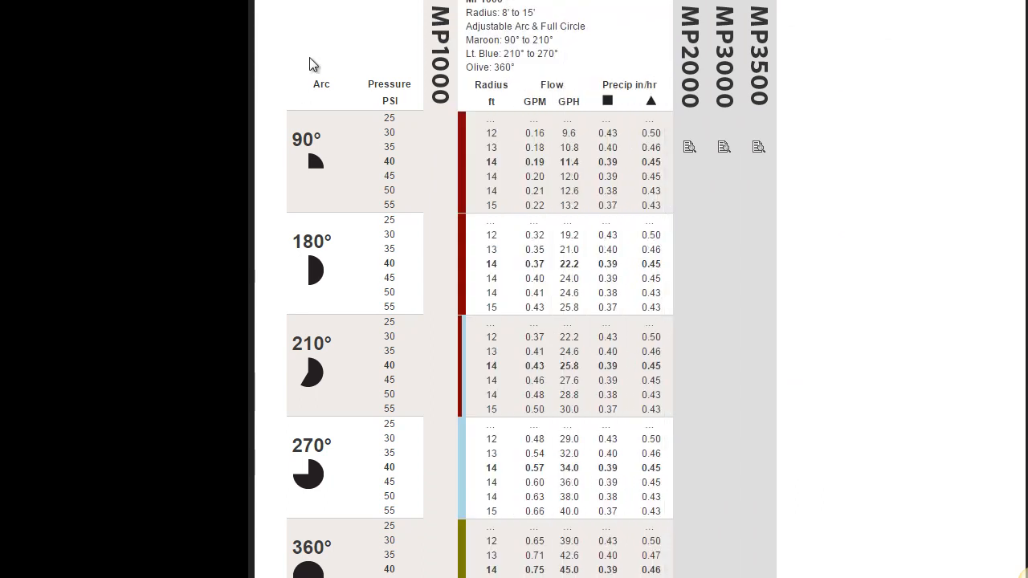
mouse_move(312, 52)
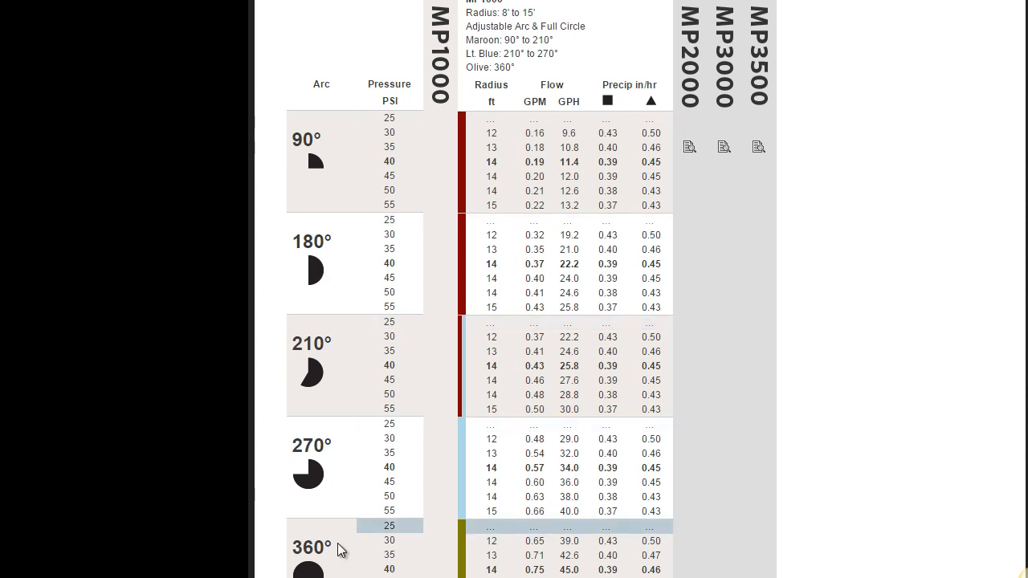
scroll("down", 3)
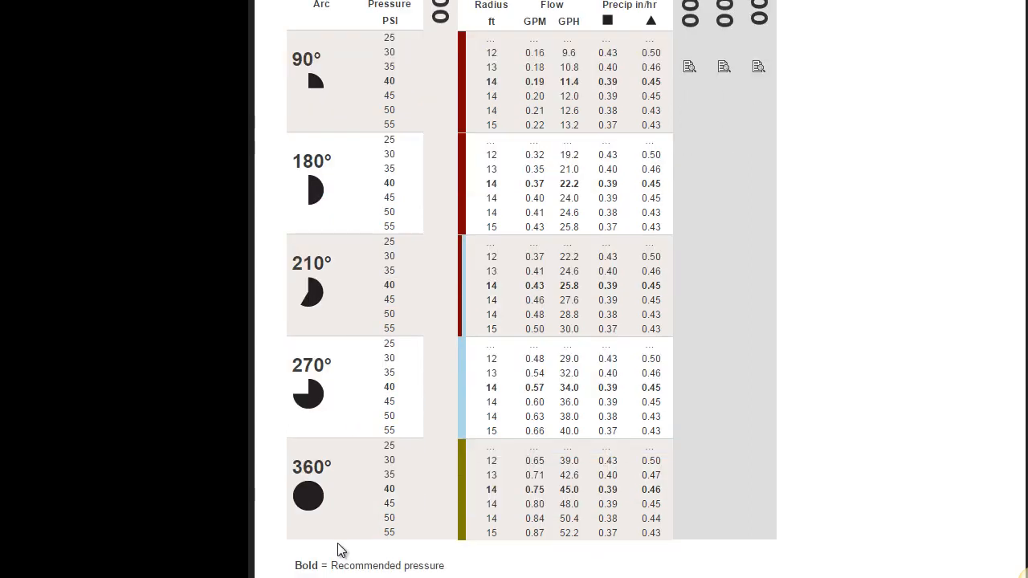
scroll("up", 3)
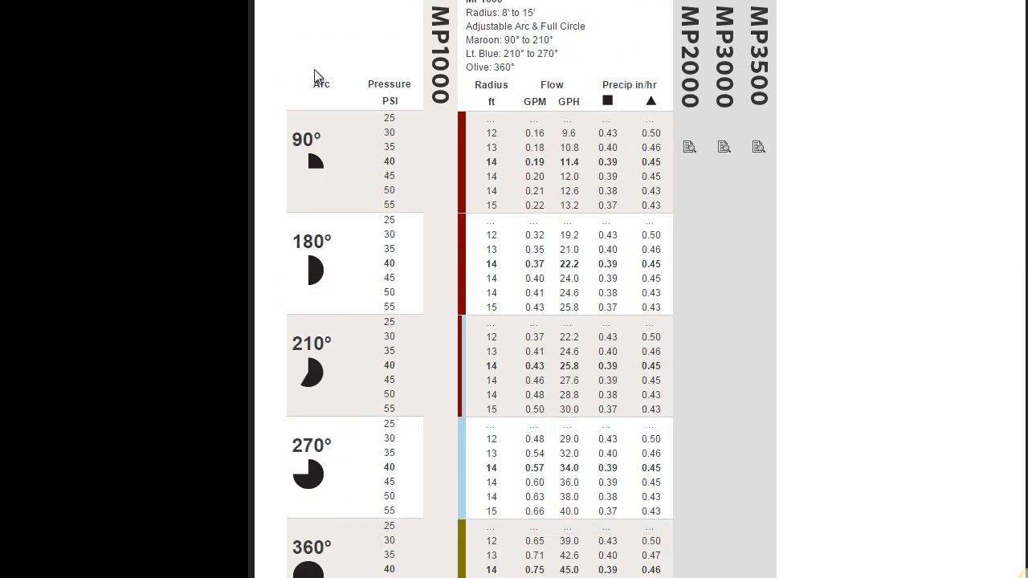
mouse_move(343, 114)
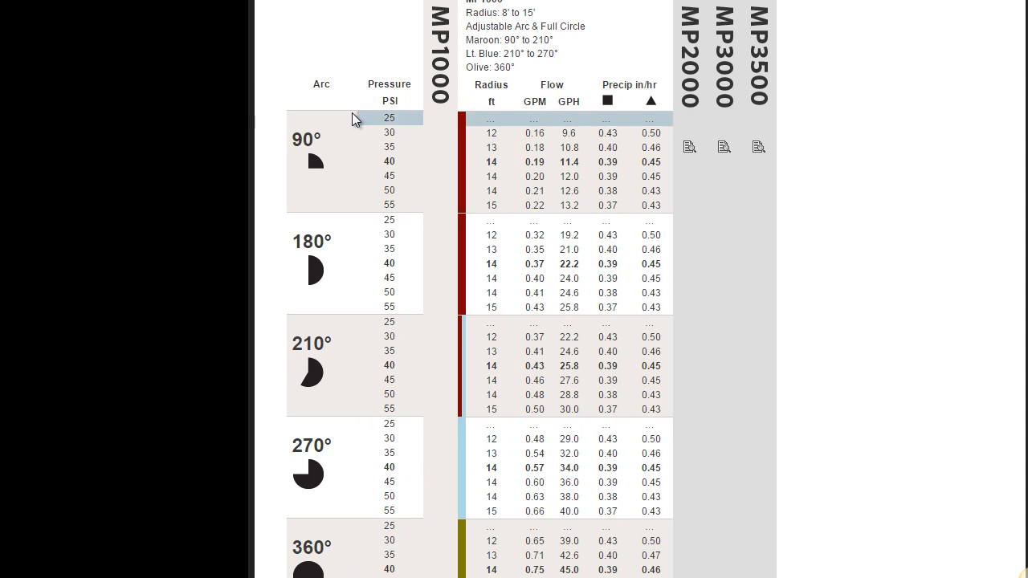
mouse_move(364, 123)
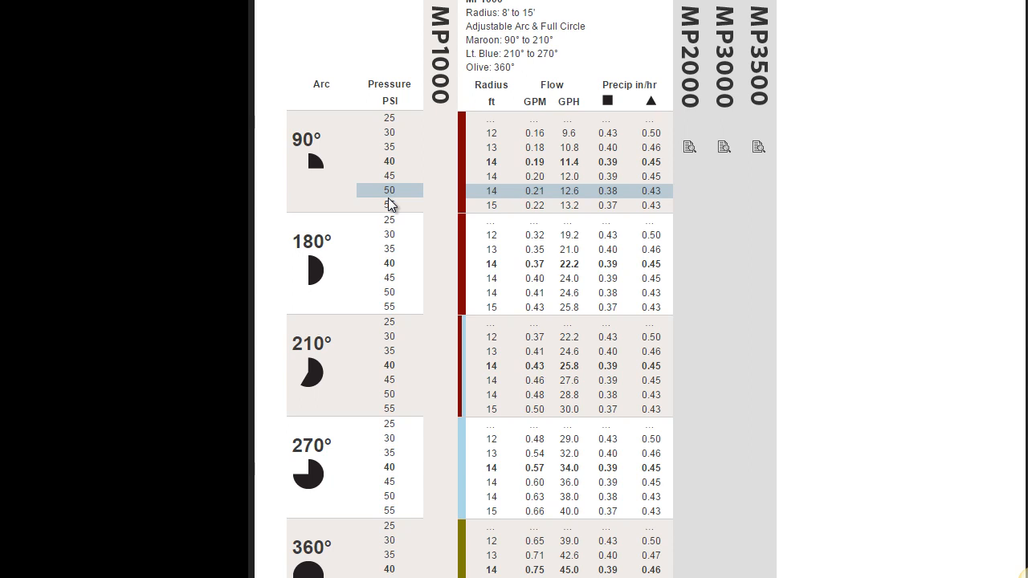
mouse_move(391, 198)
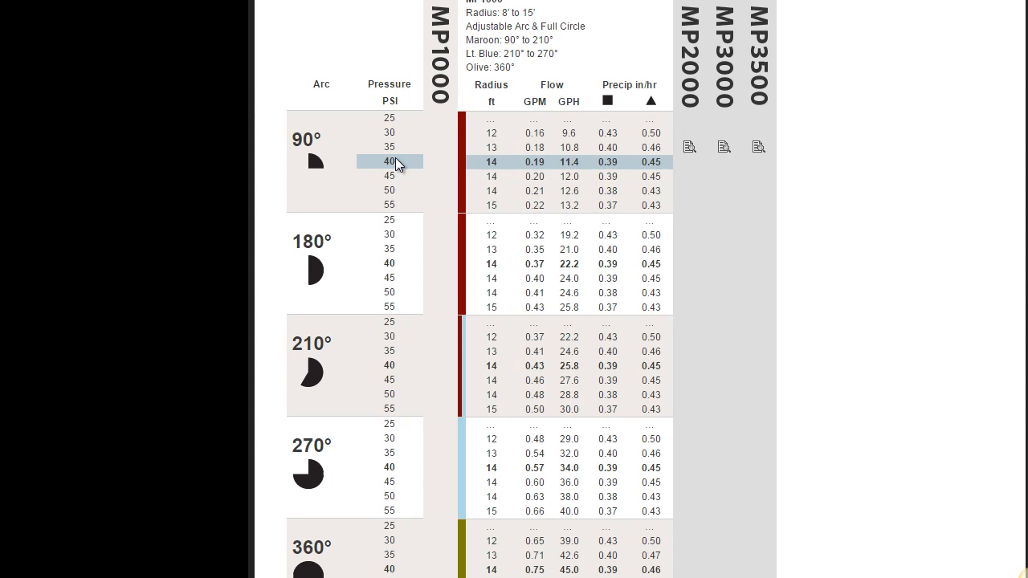
mouse_move(365, 168)
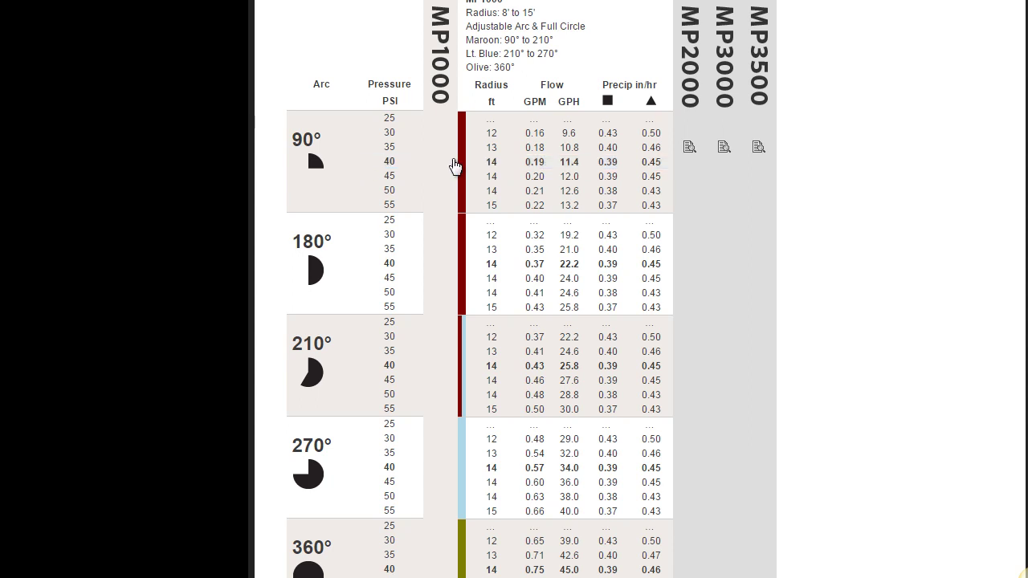
mouse_move(490, 98)
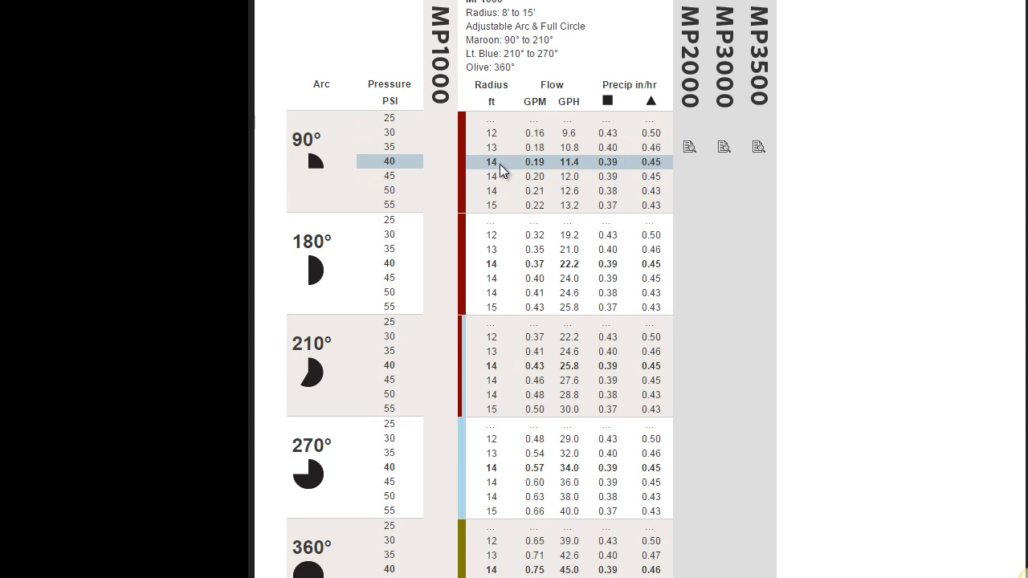
mouse_move(507, 171)
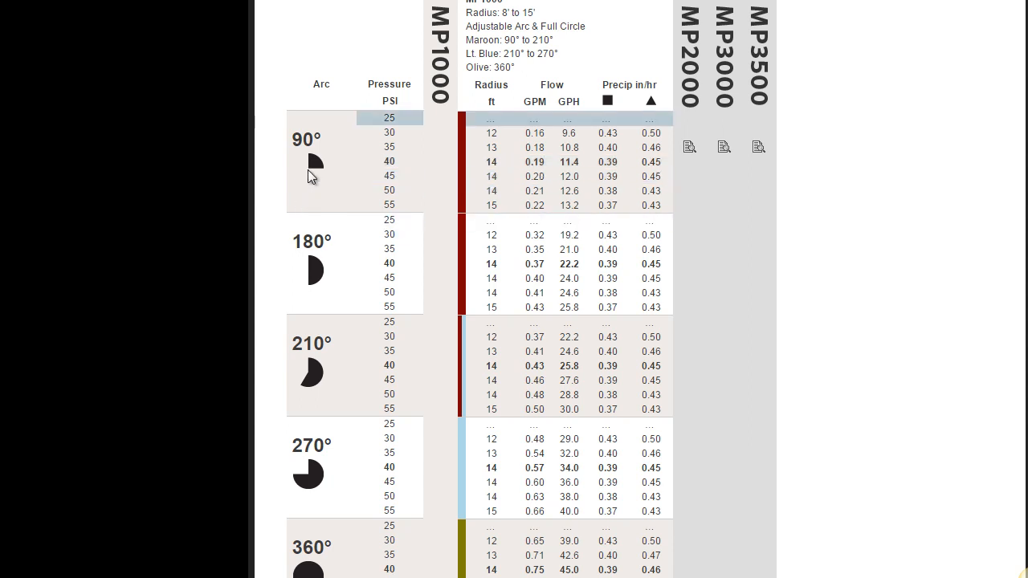
mouse_move(323, 176)
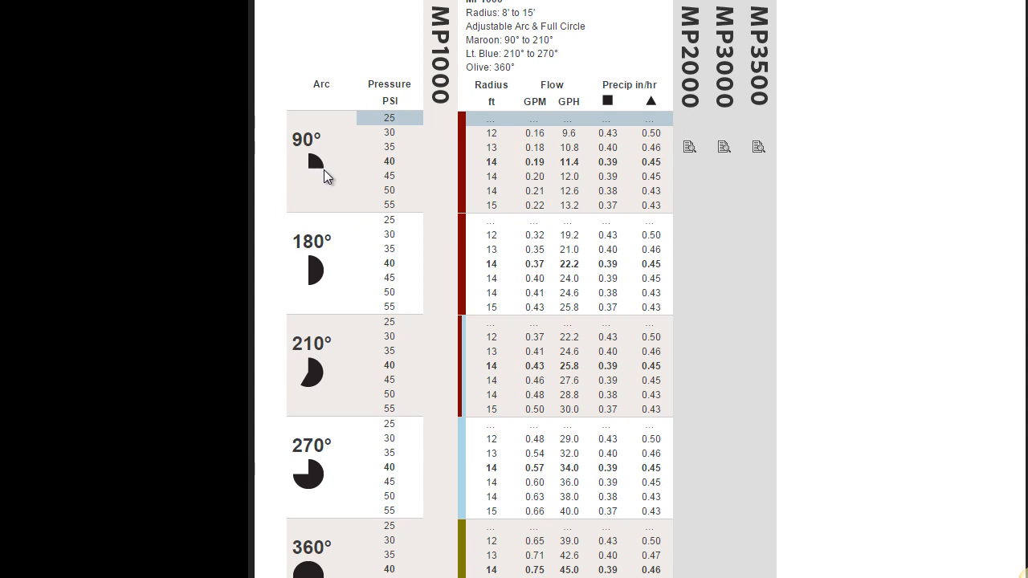
mouse_move(332, 183)
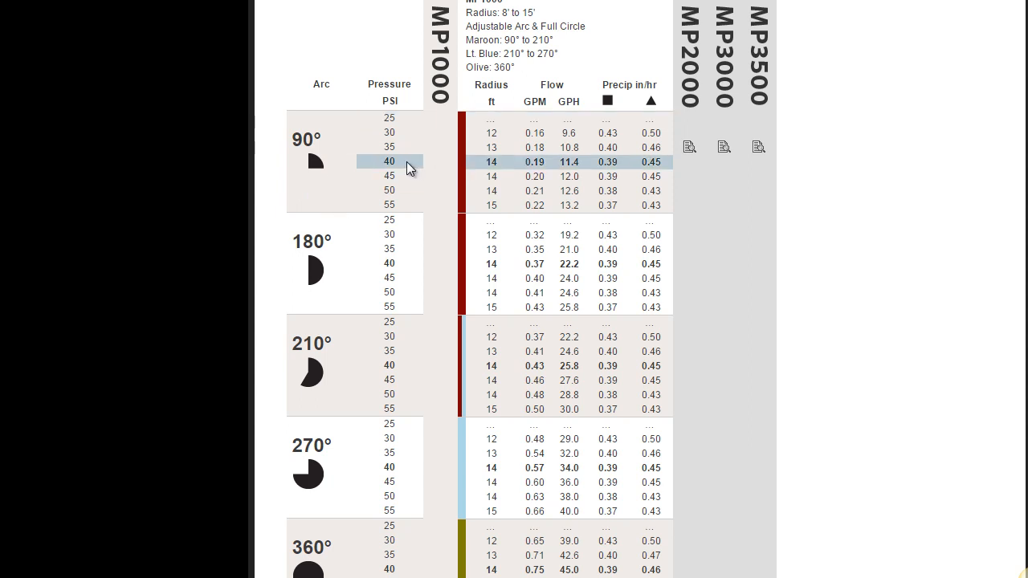
mouse_move(474, 171)
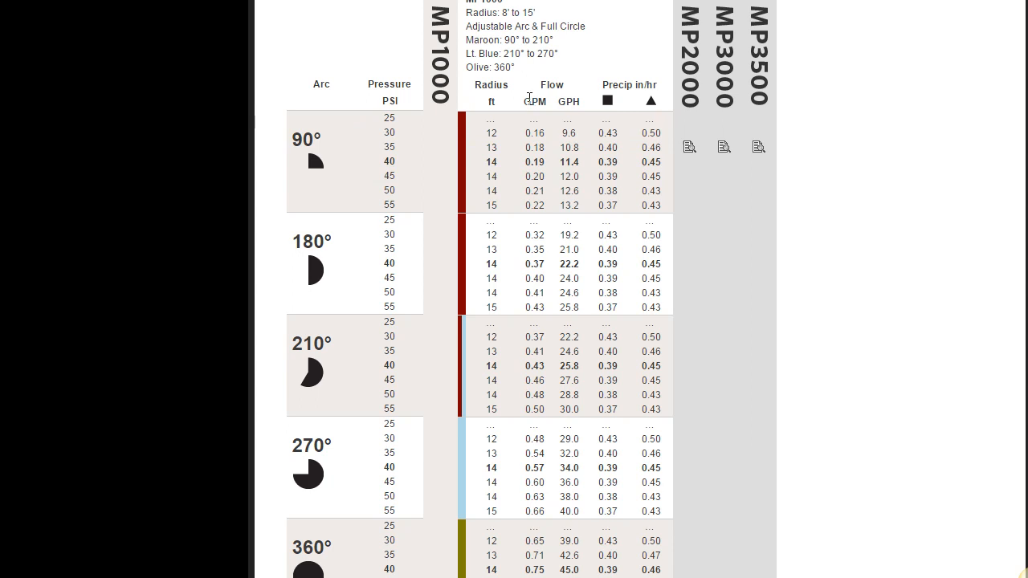
mouse_move(589, 109)
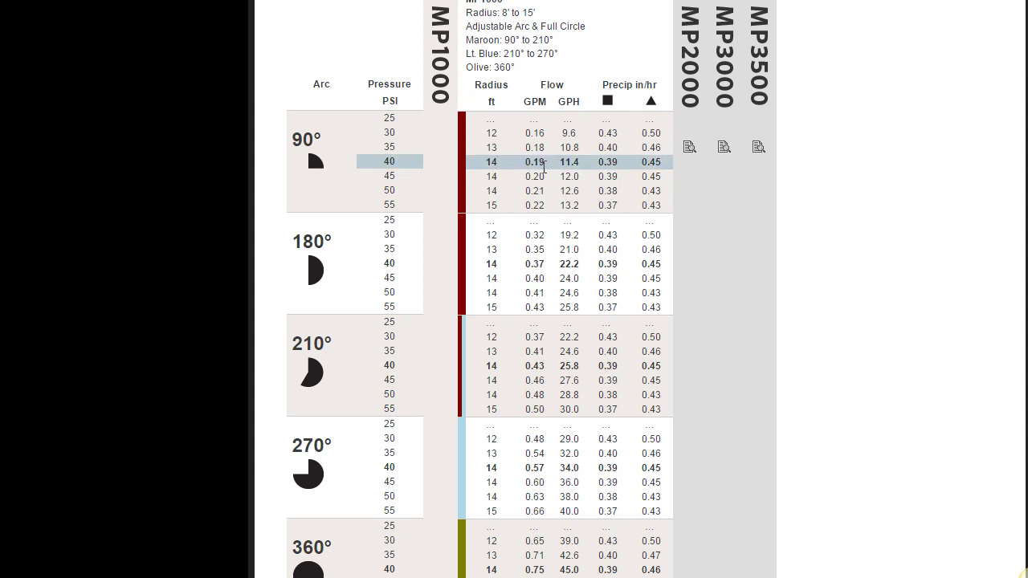
mouse_move(547, 173)
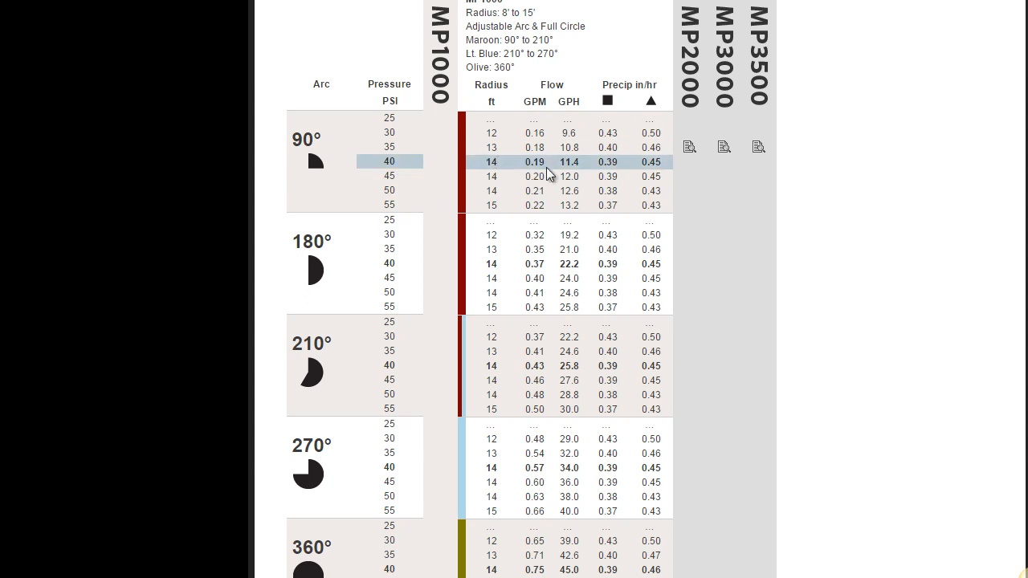
mouse_move(550, 167)
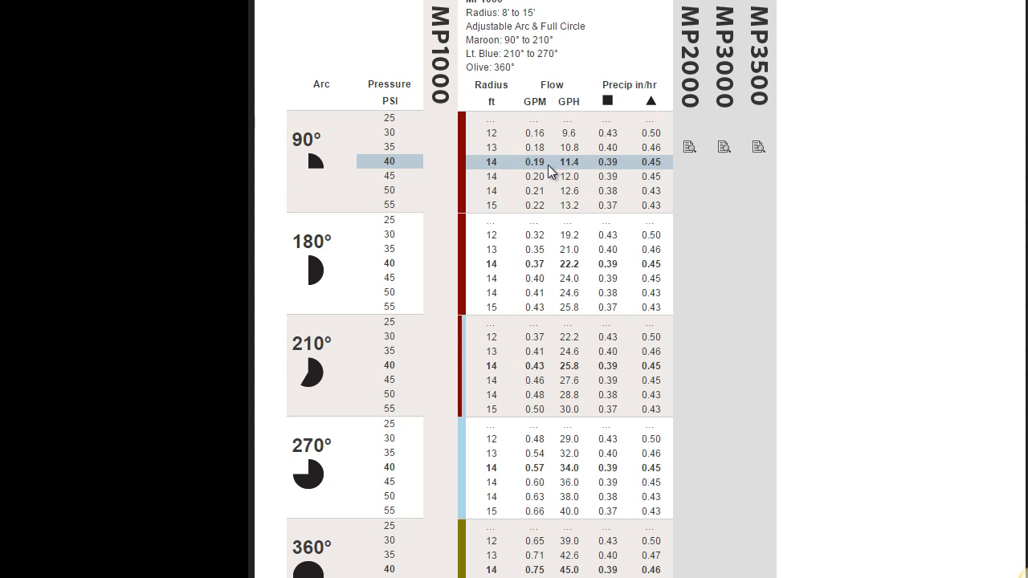
mouse_move(593, 167)
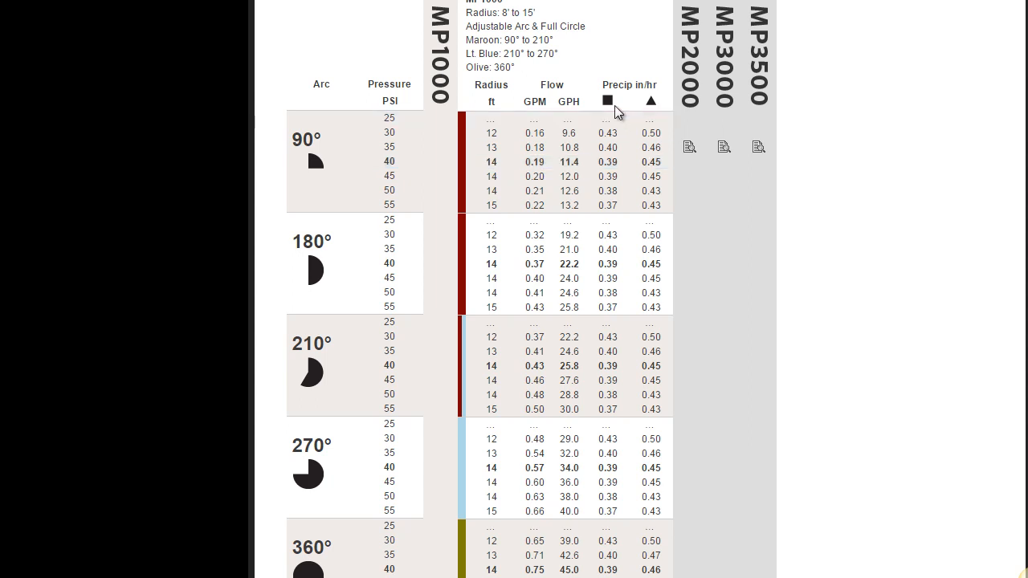
mouse_move(652, 104)
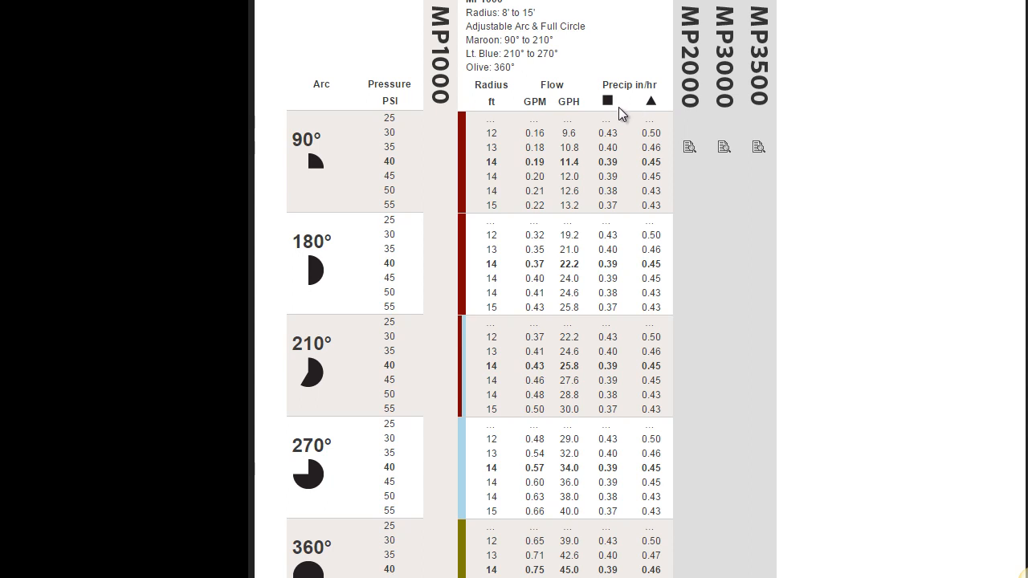
mouse_move(609, 103)
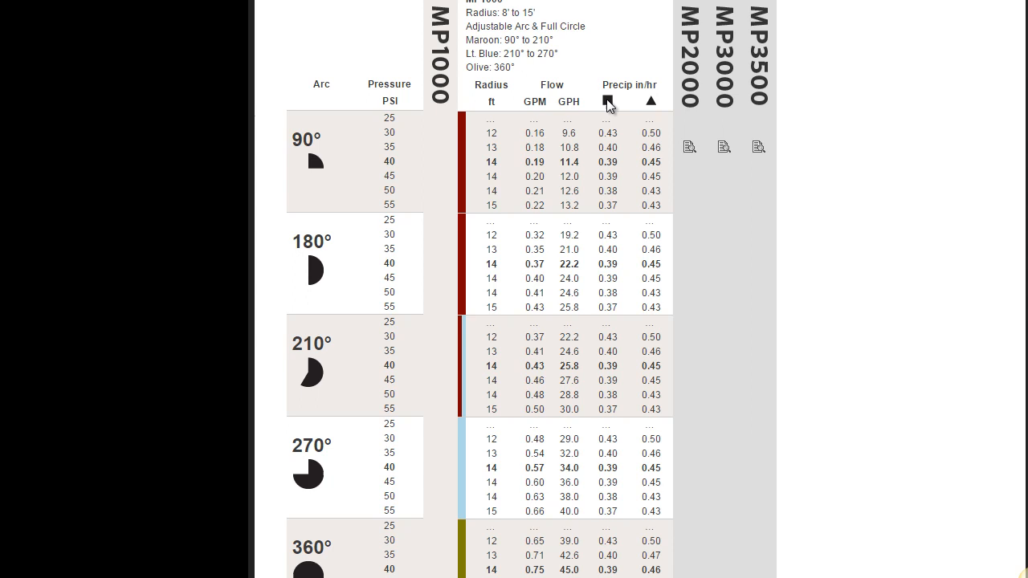
mouse_move(648, 105)
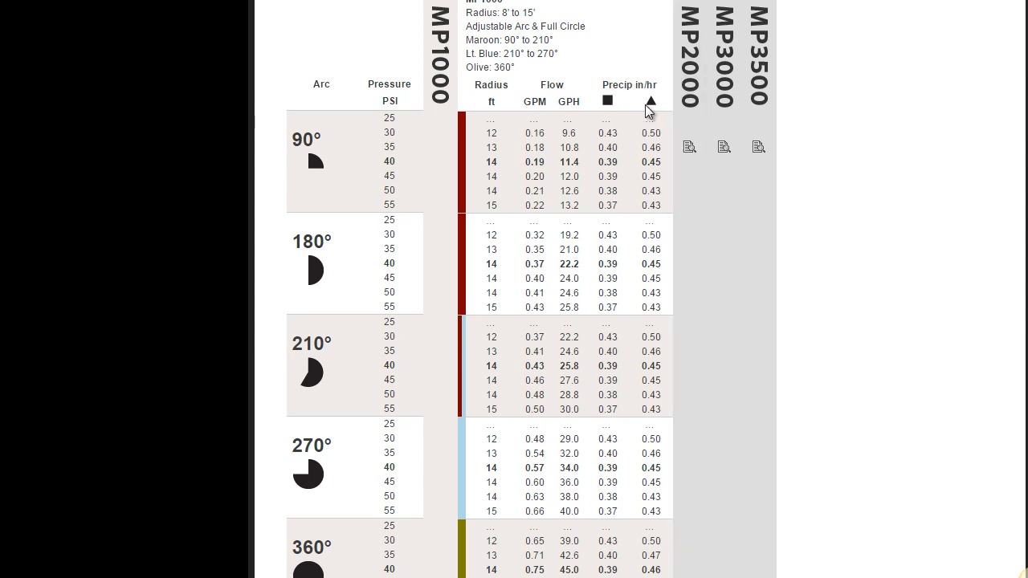